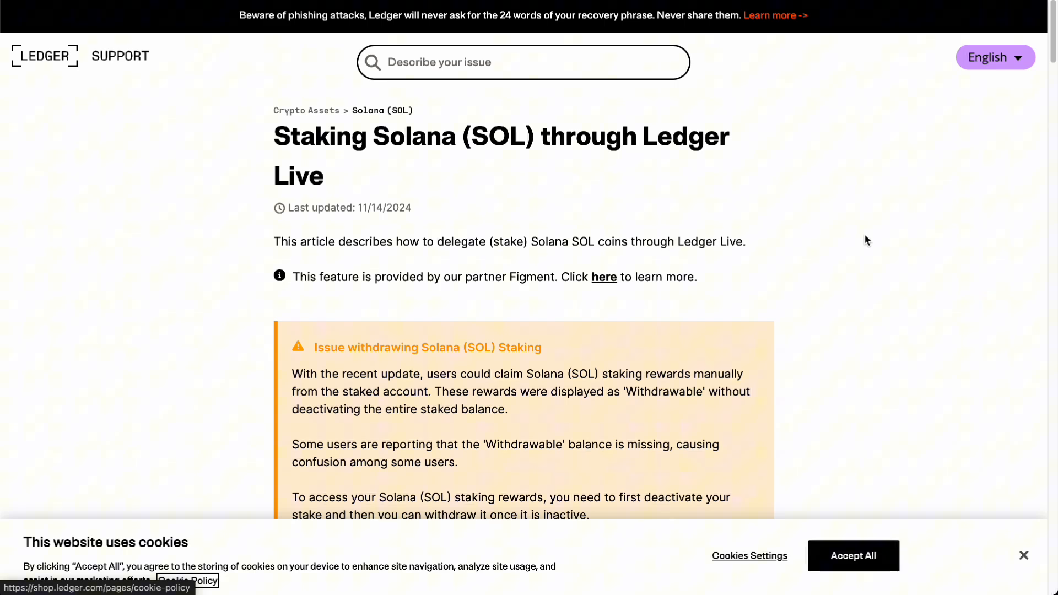
scroll("down", 3)
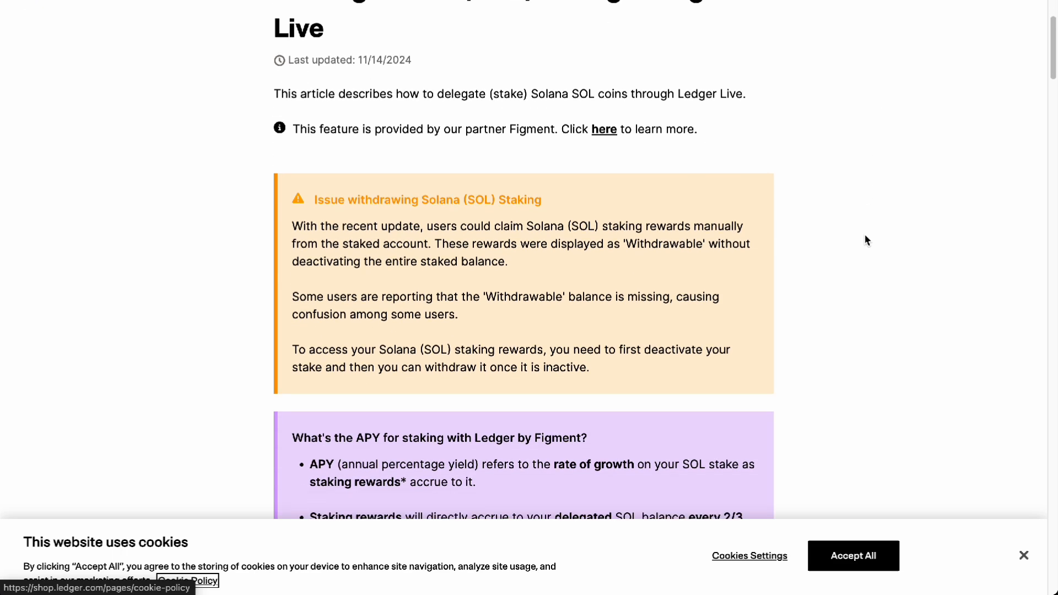
scroll("down", 3)
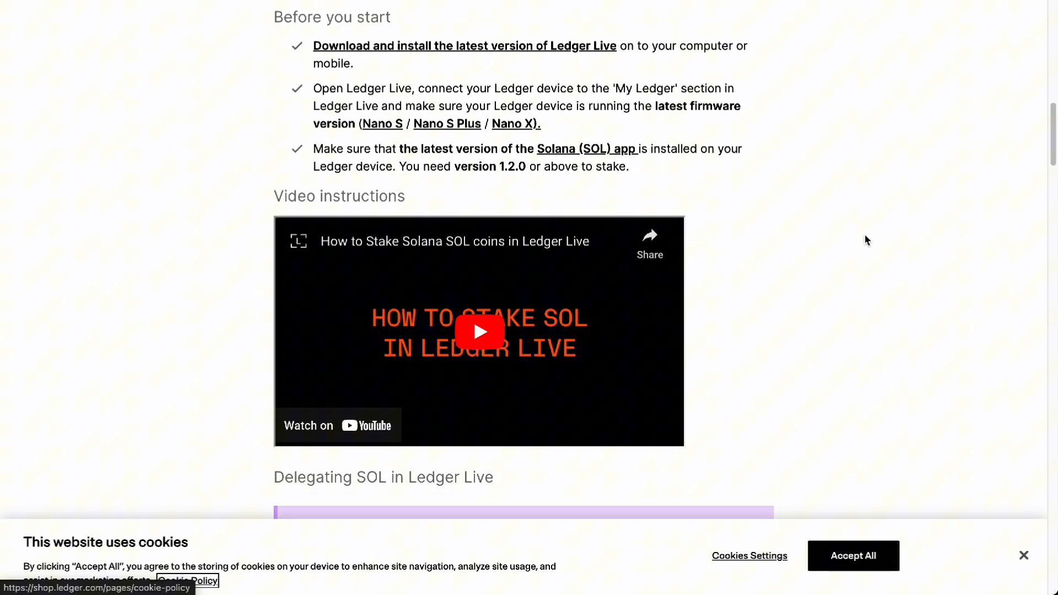
scroll("down", 3)
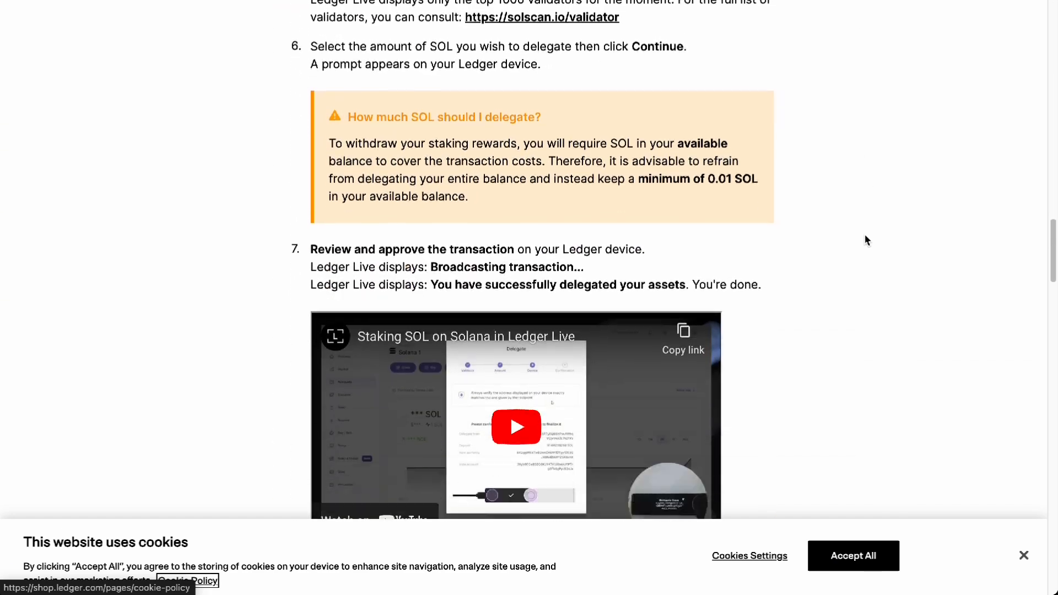
scroll("down", 3)
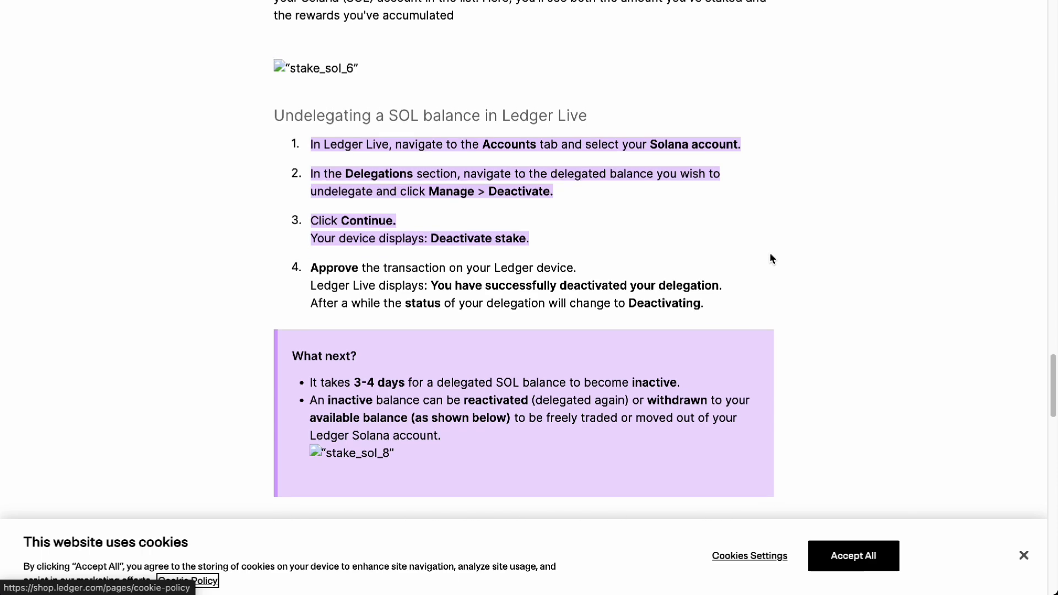
scroll("down", 3)
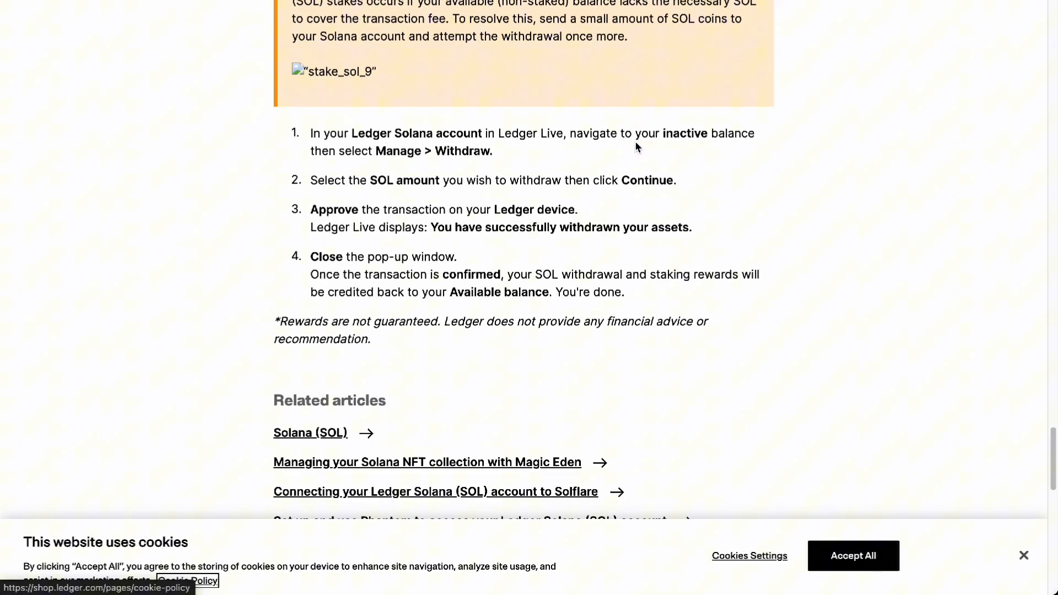
scroll("up", 3)
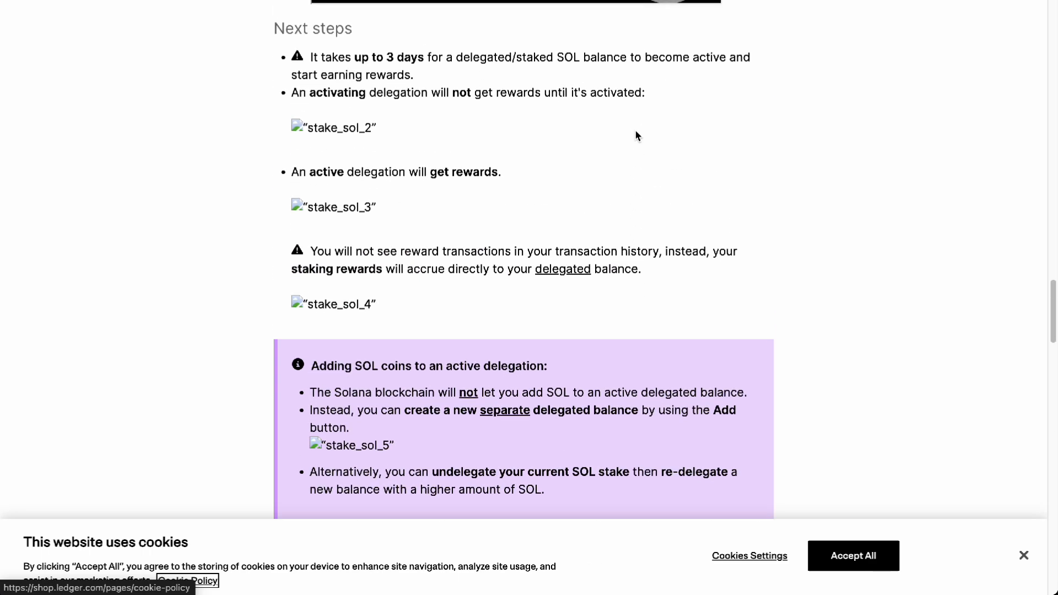
scroll("down", 3)
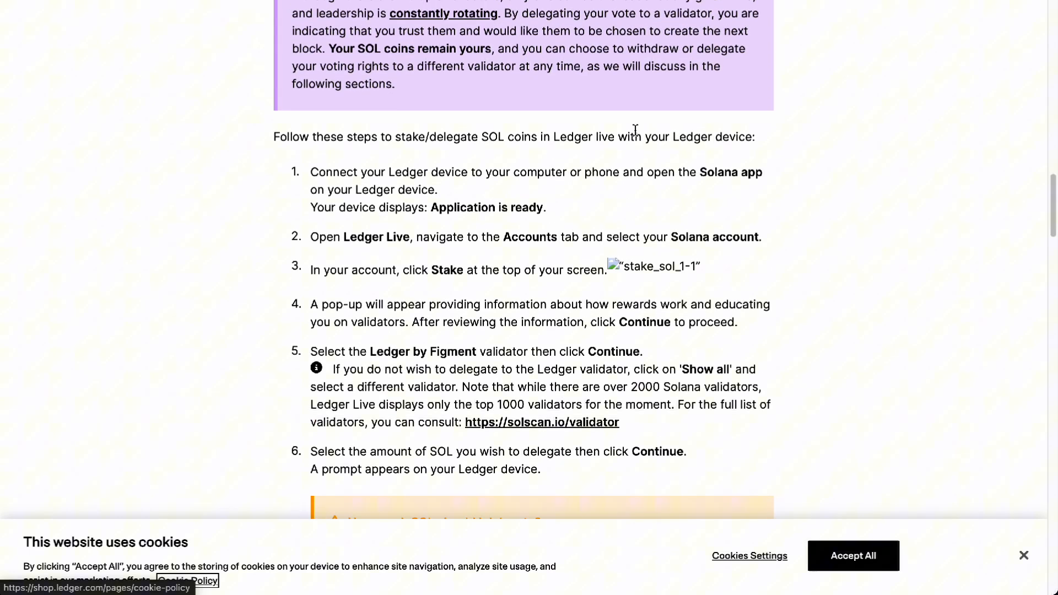
mouse_move(397, 158)
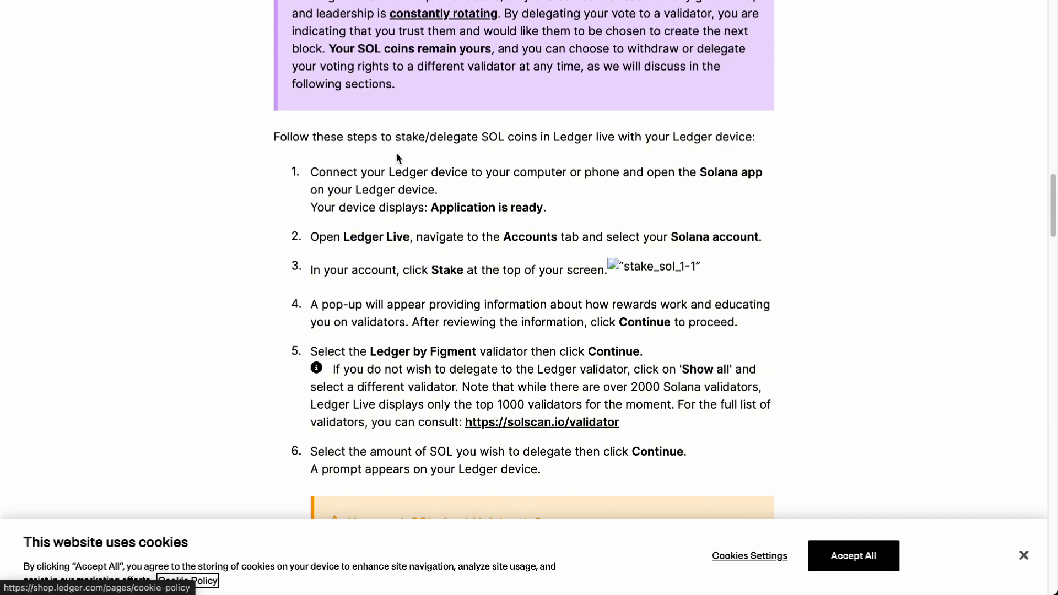
mouse_move(310, 202)
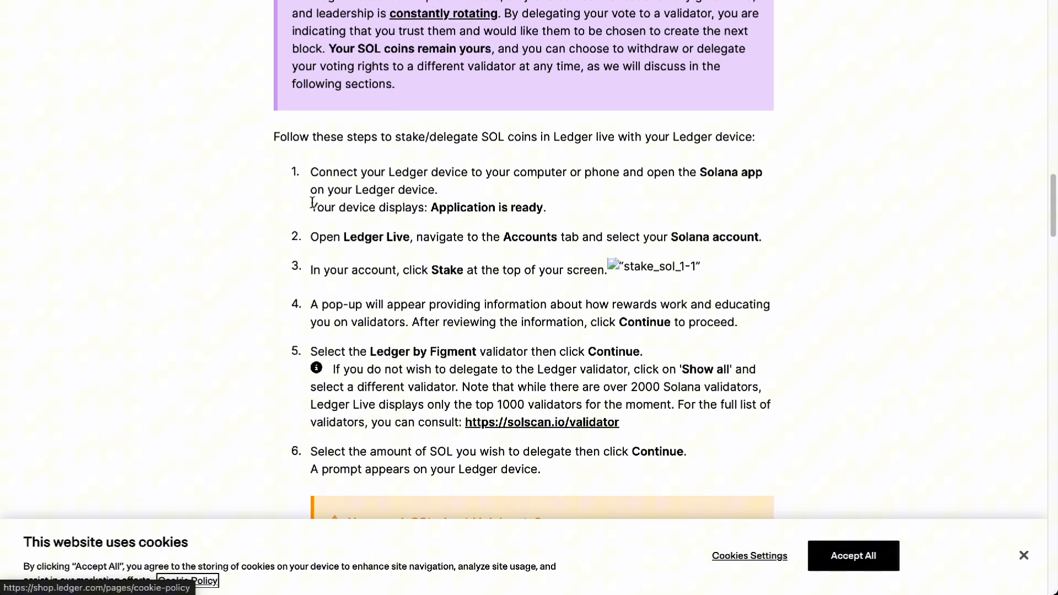
mouse_move(509, 192)
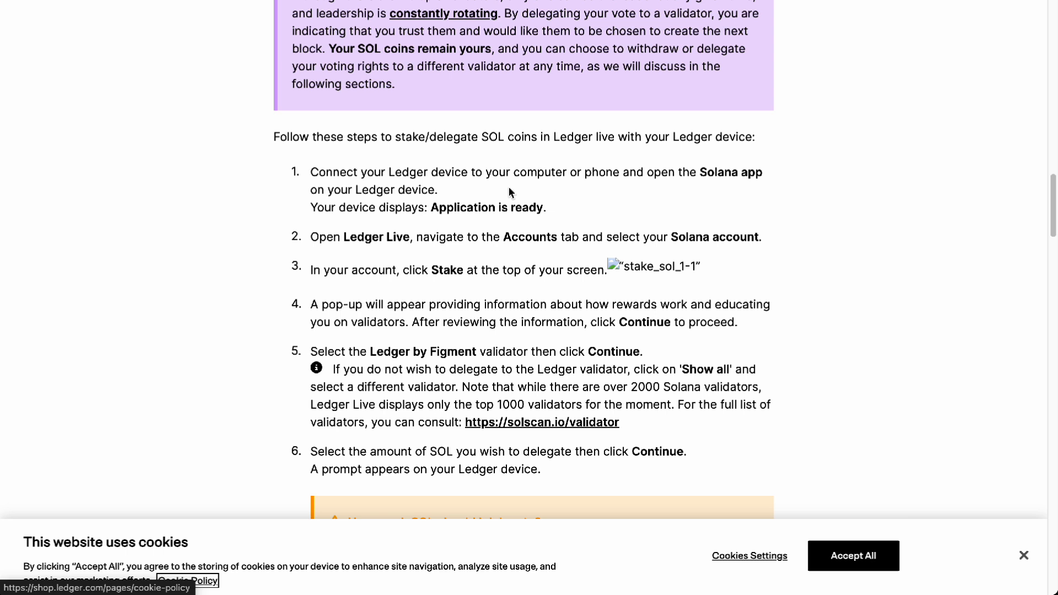
mouse_move(520, 187)
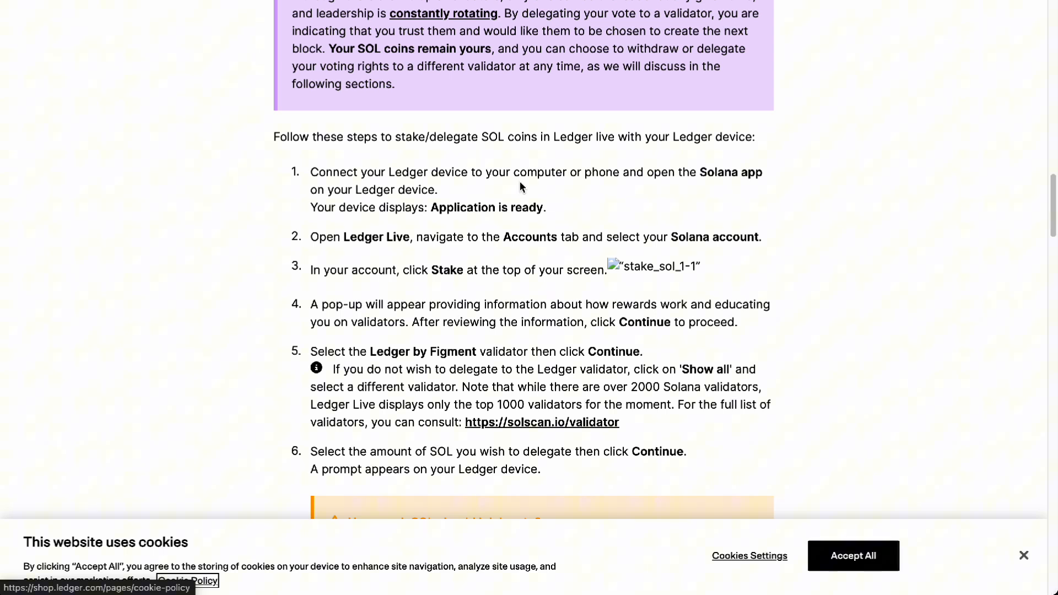
mouse_move(309, 204)
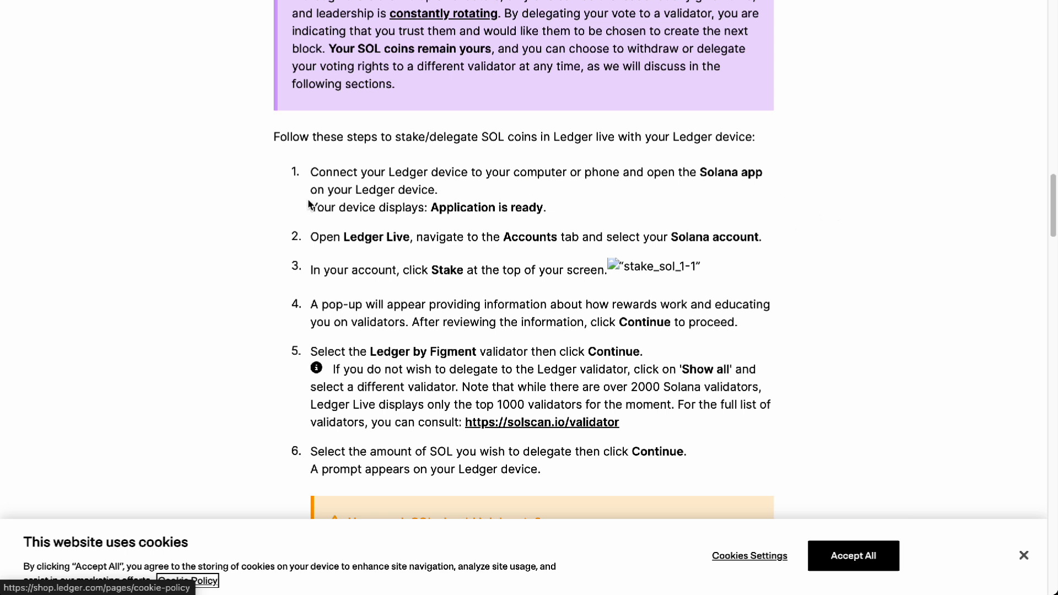
mouse_move(472, 228)
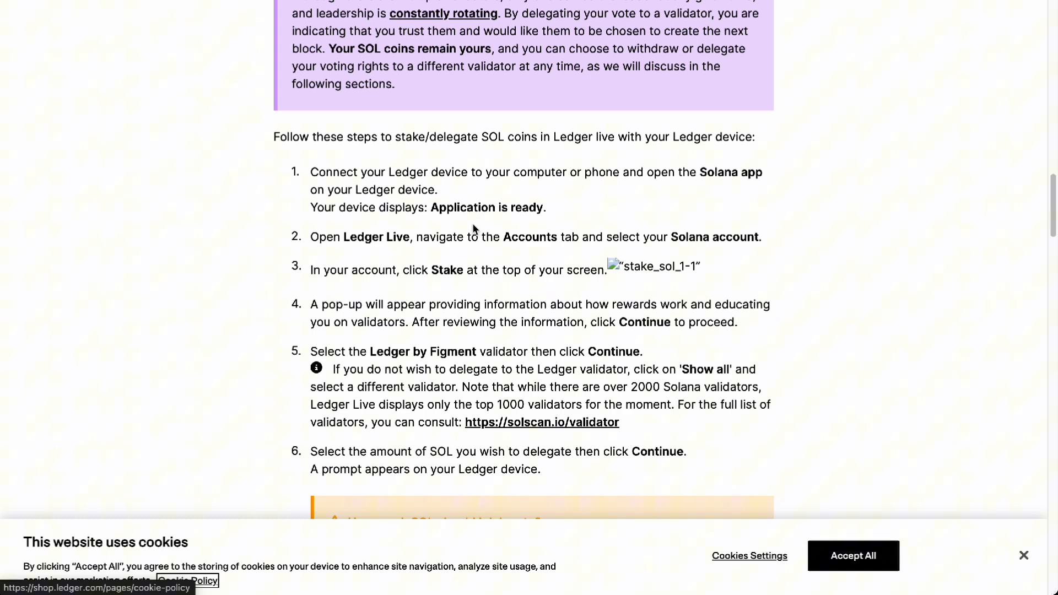
mouse_move(339, 252)
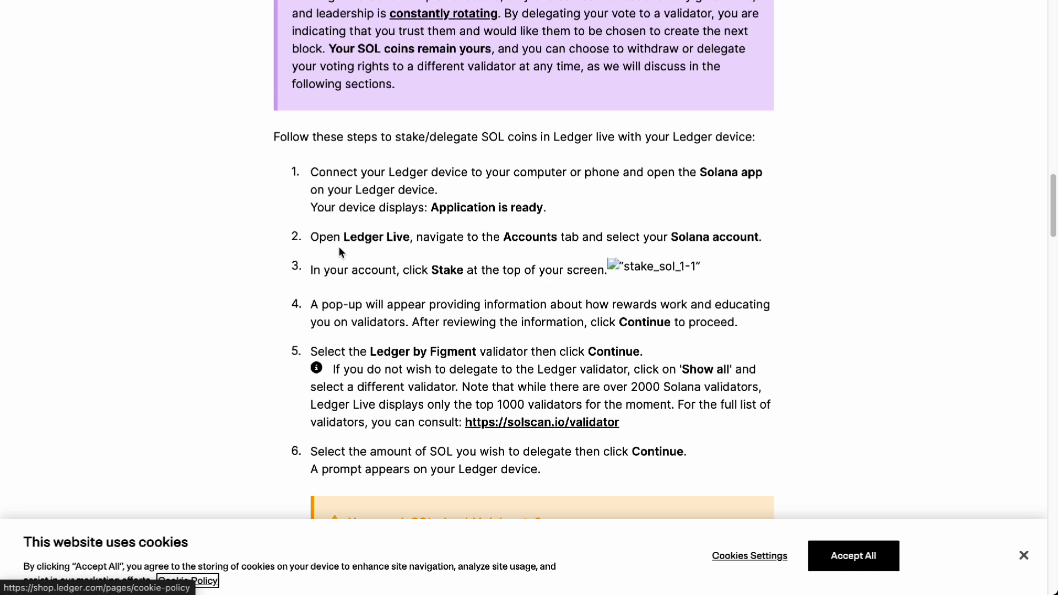
scroll("down", 3)
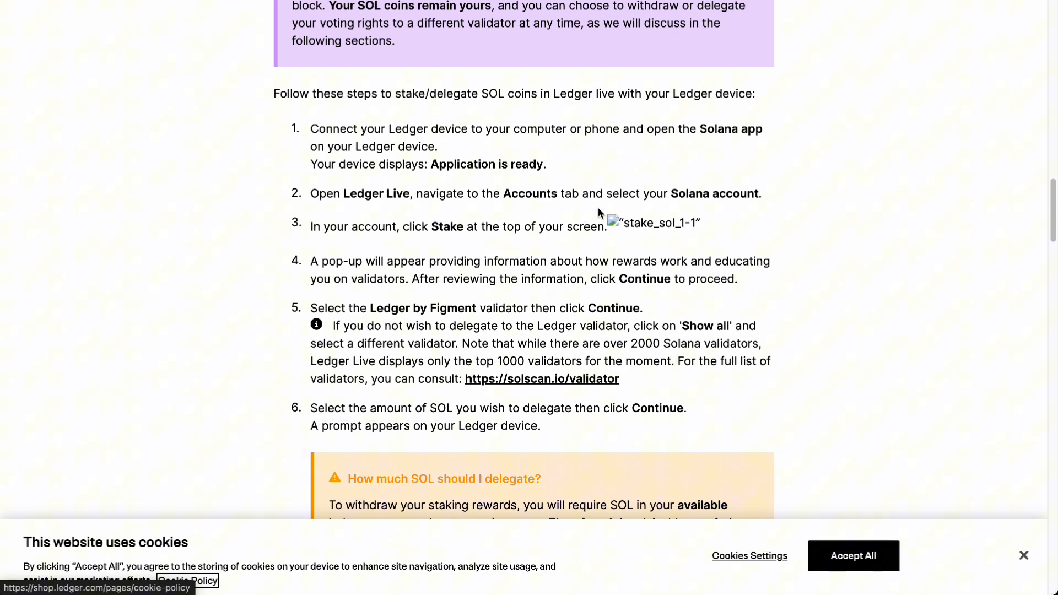
mouse_move(358, 255)
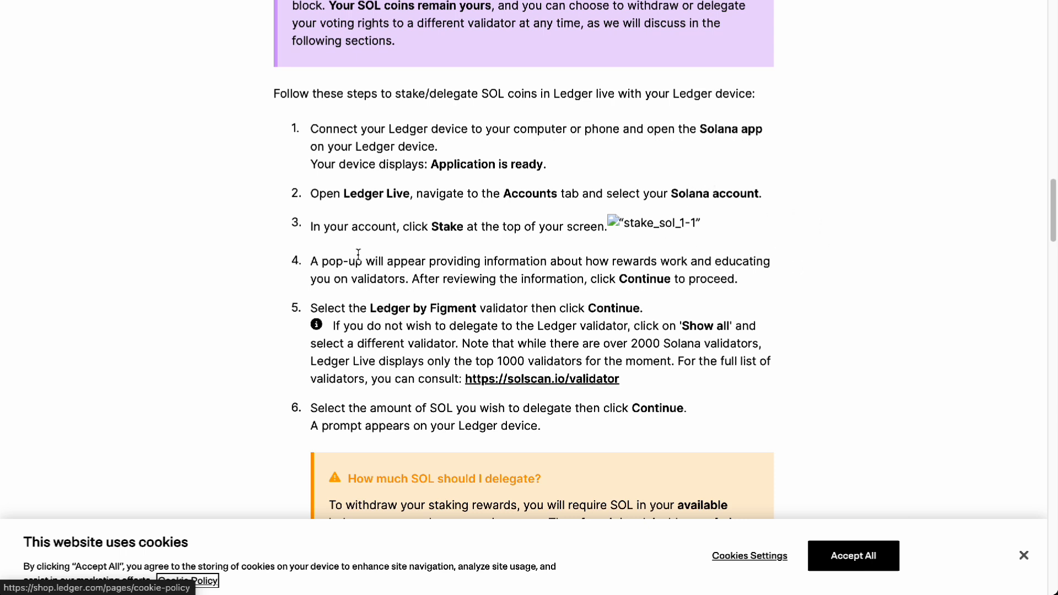
mouse_move(395, 235)
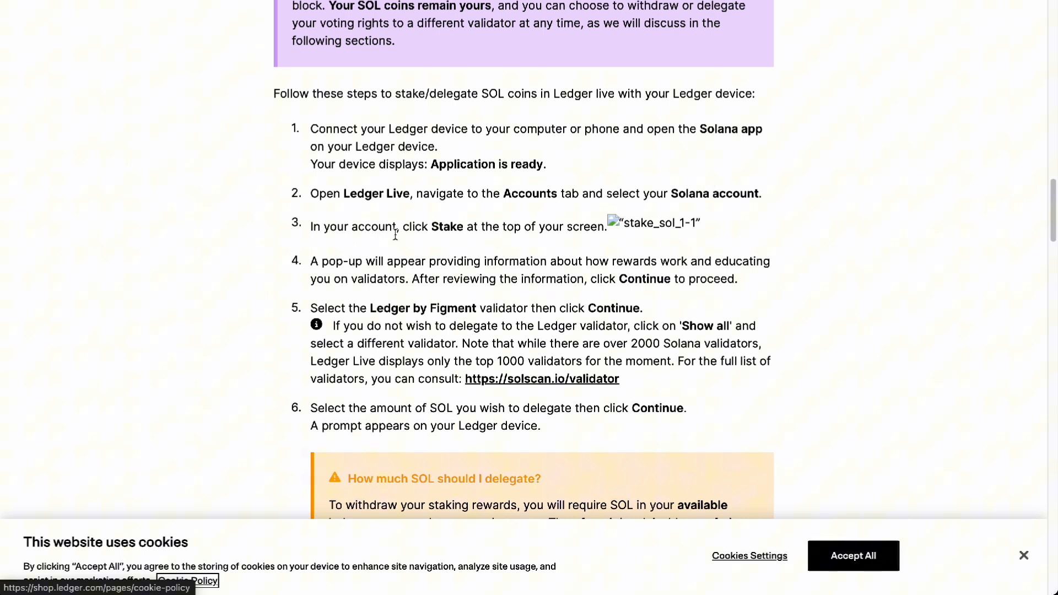
mouse_move(583, 245)
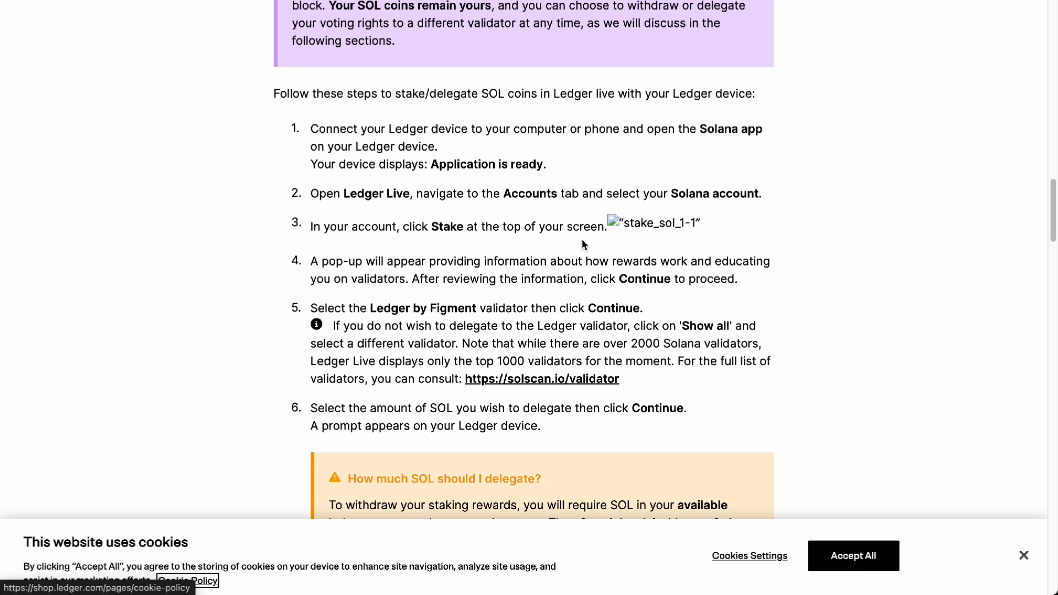
scroll("down", 3)
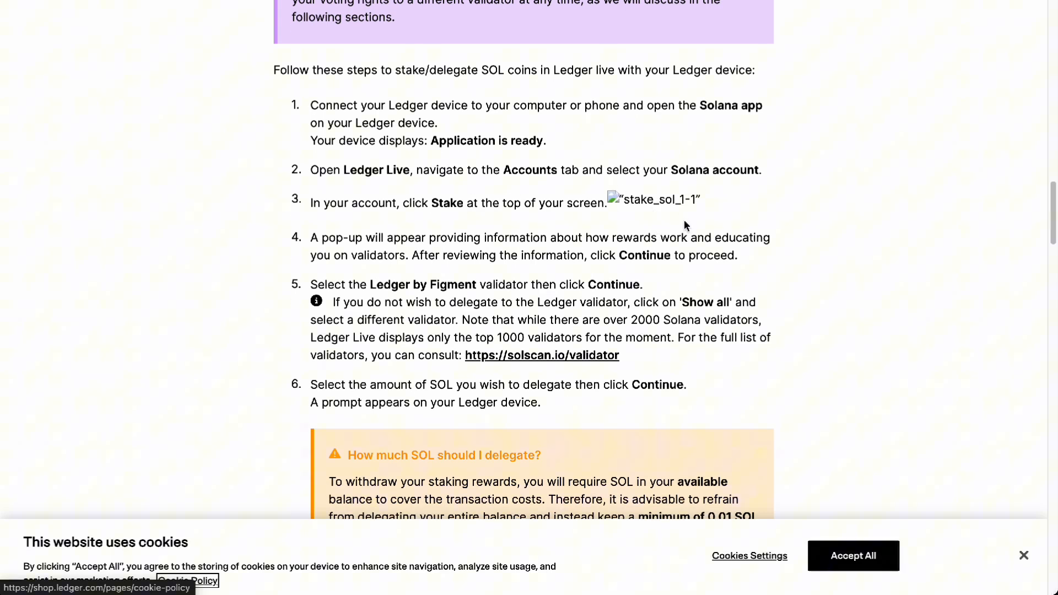
mouse_move(310, 249)
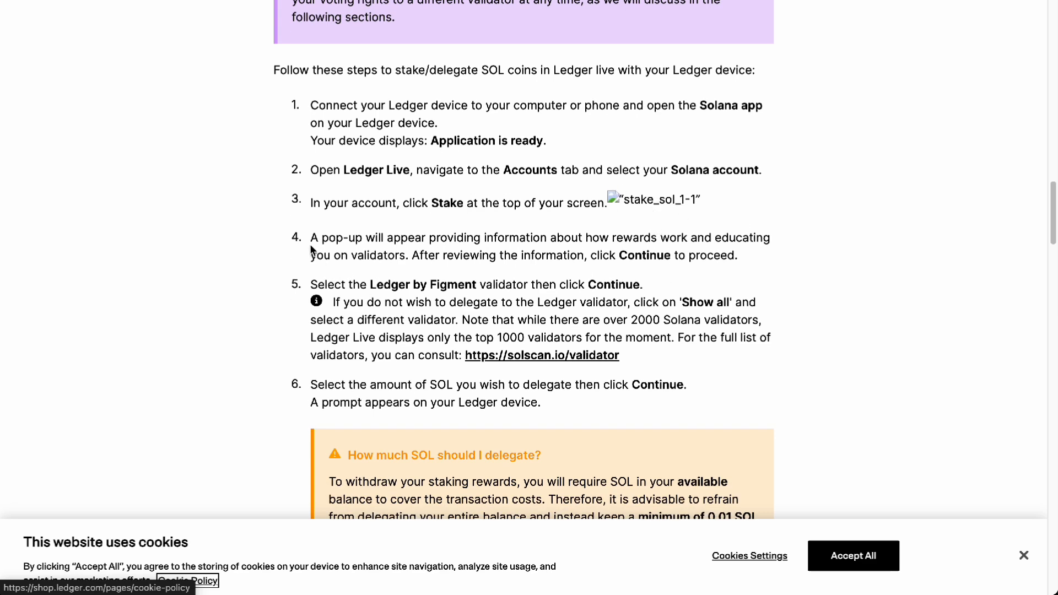
mouse_move(667, 241)
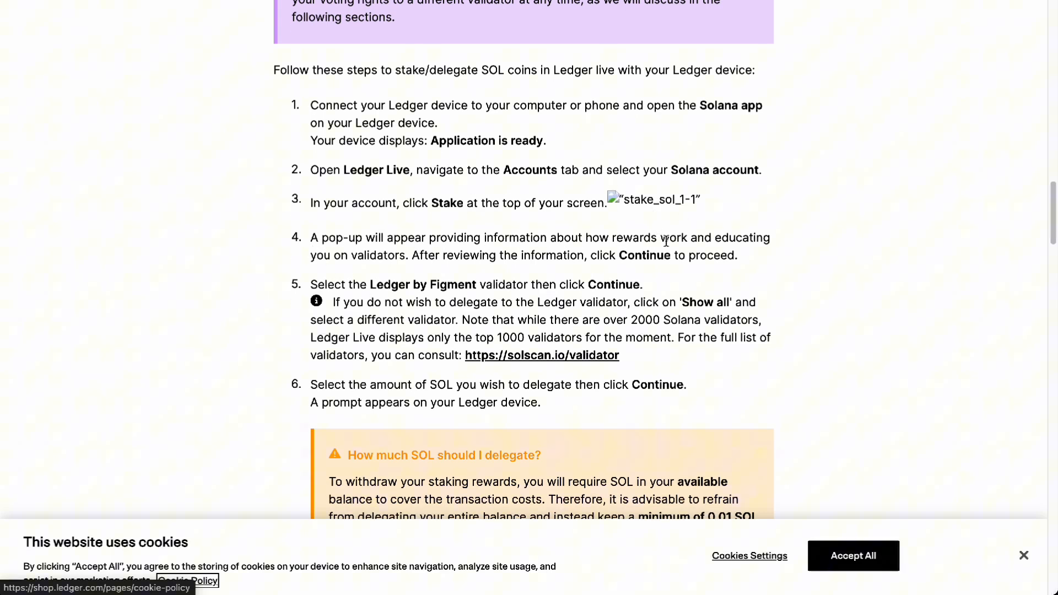
scroll("down", 3)
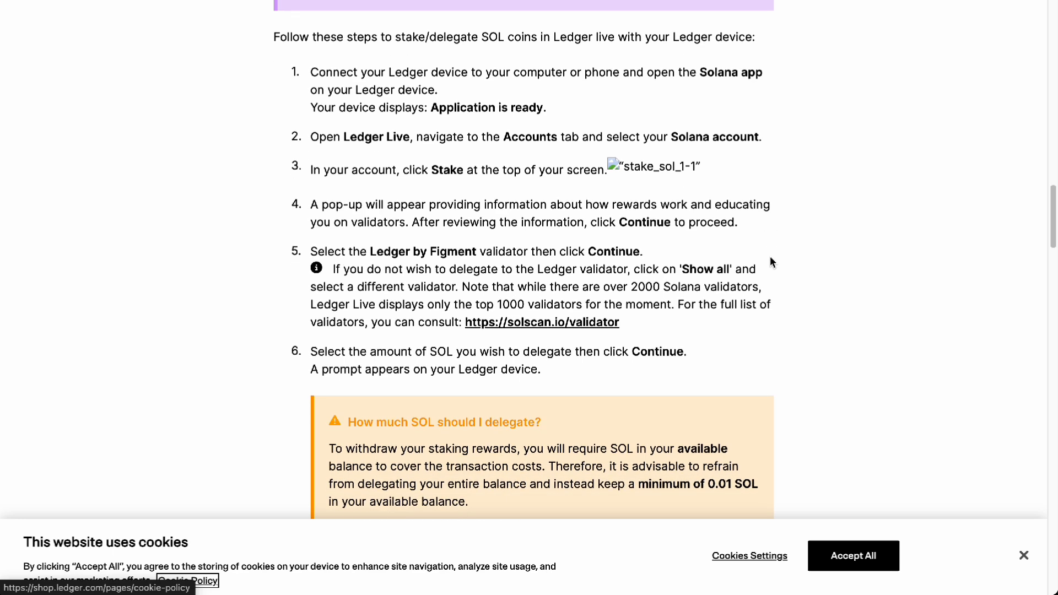
scroll("down", 3)
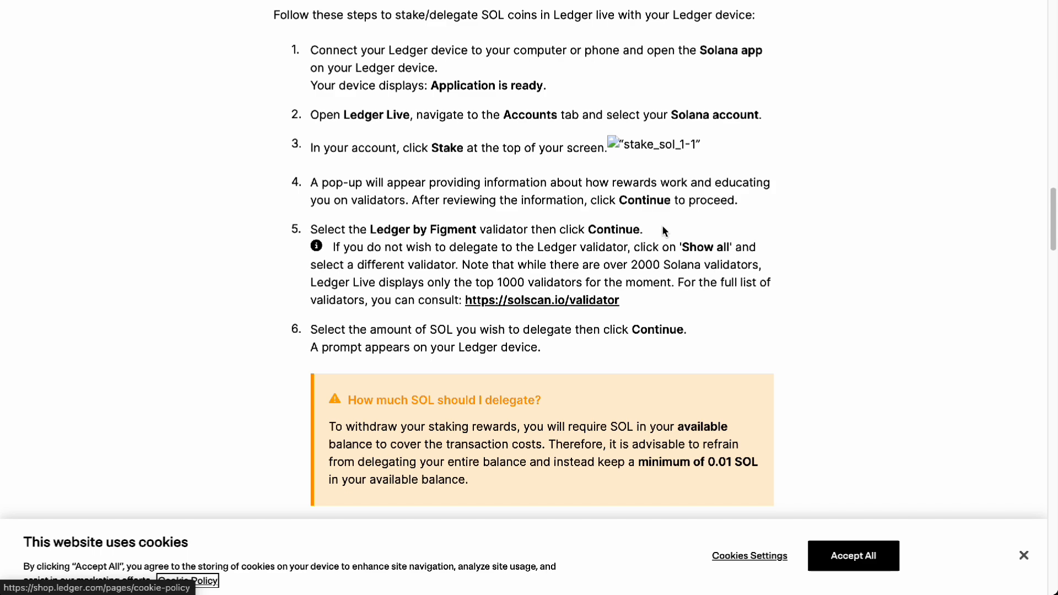
mouse_move(549, 135)
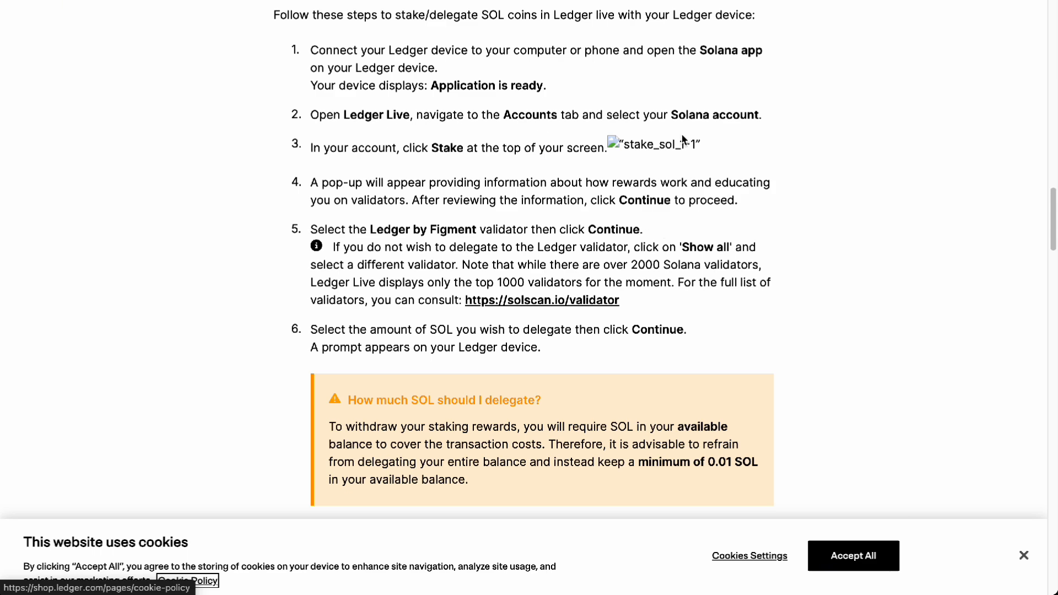
scroll("down", 3)
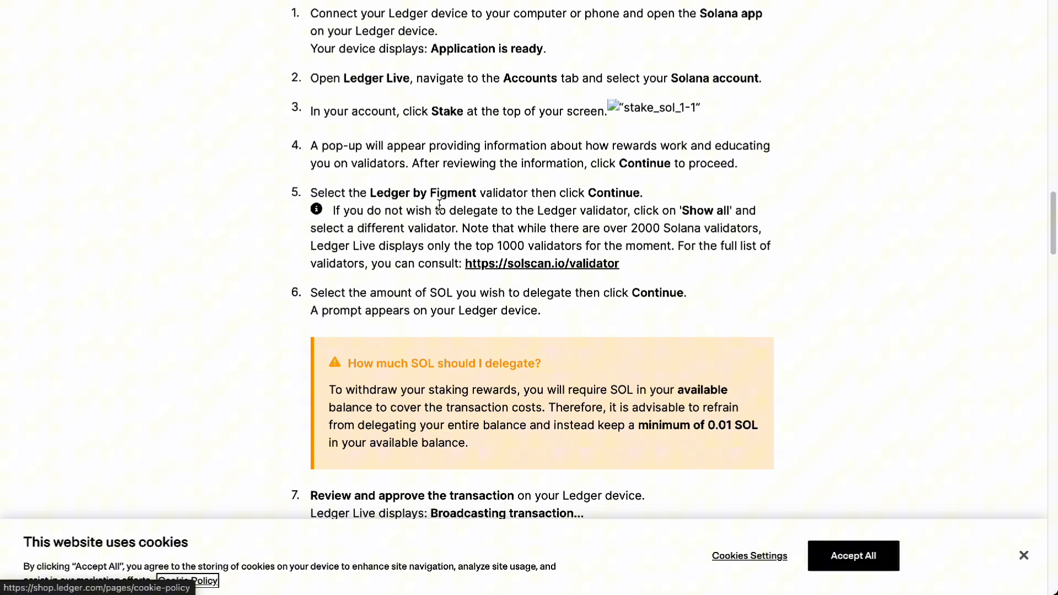
scroll("down", 3)
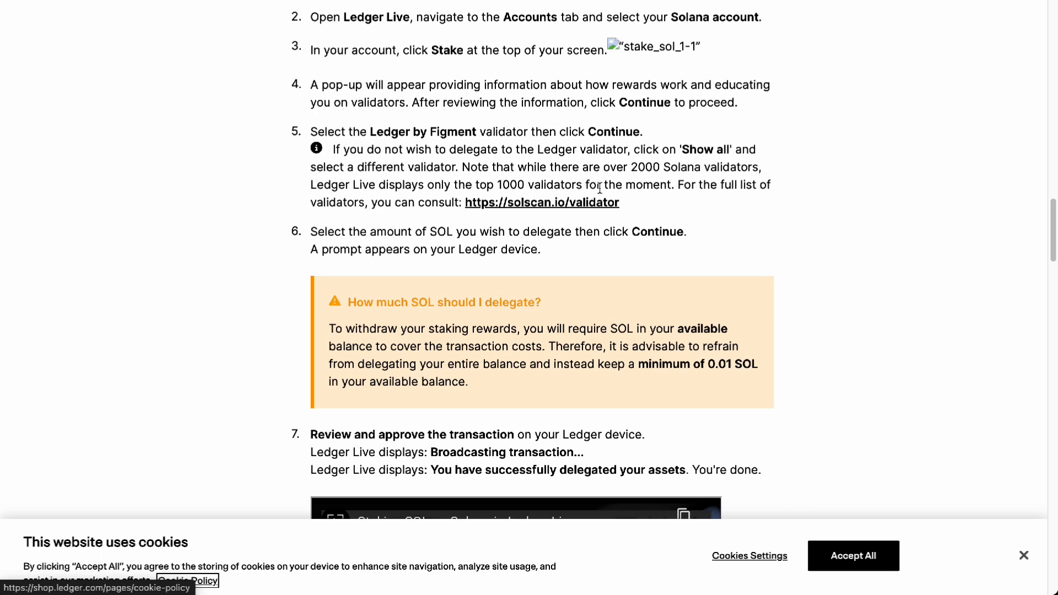
scroll("down", 3)
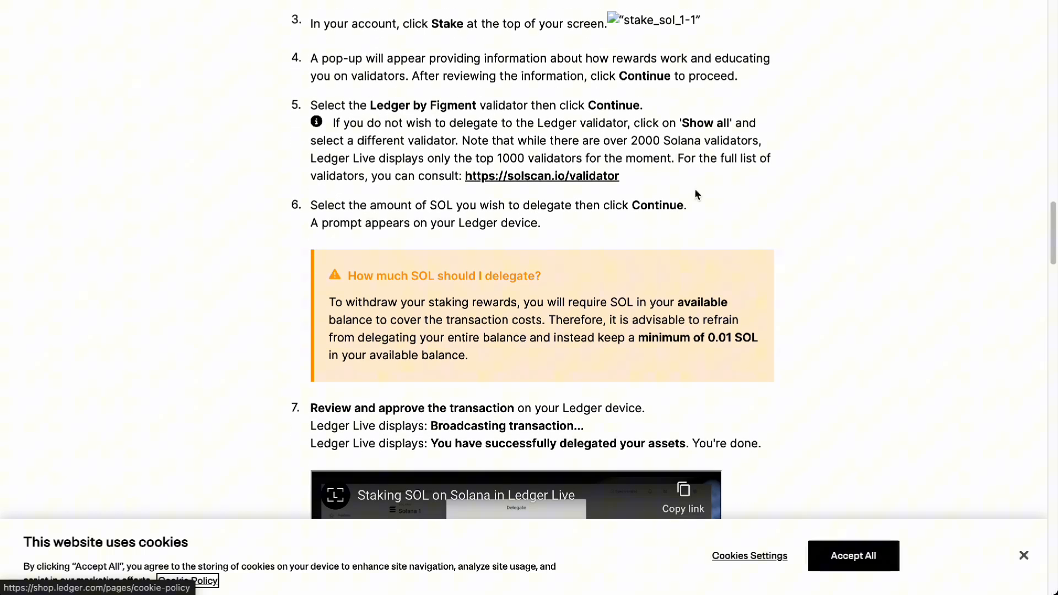
scroll("down", 3)
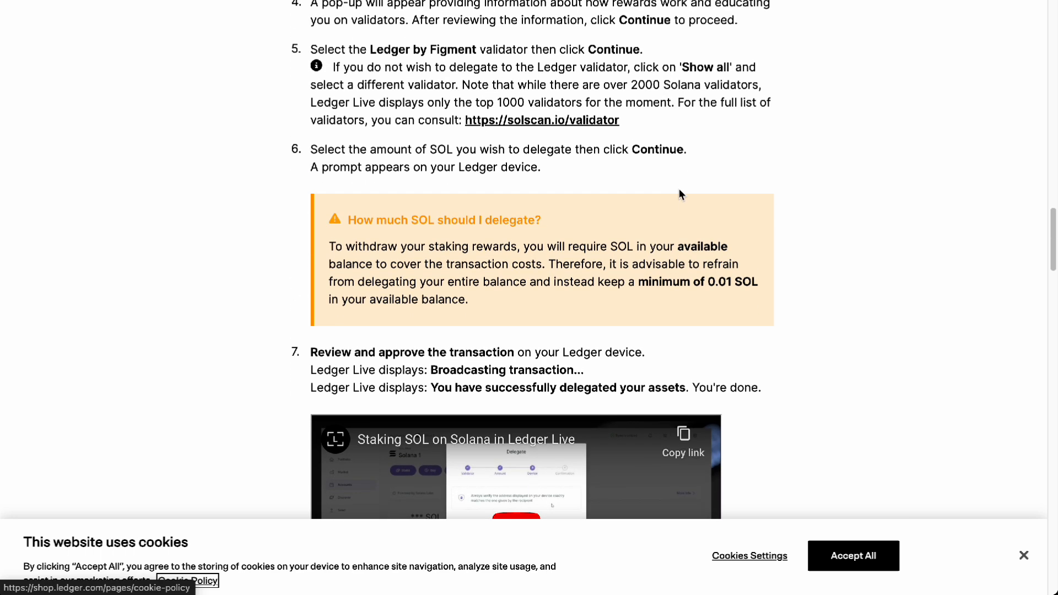
scroll("down", 3)
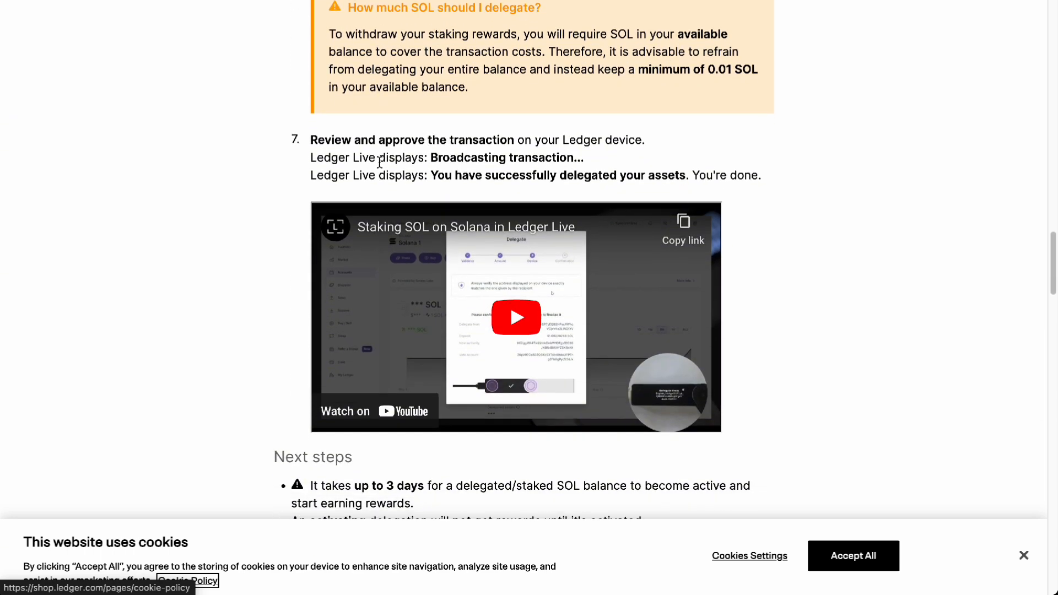
scroll("down", 3)
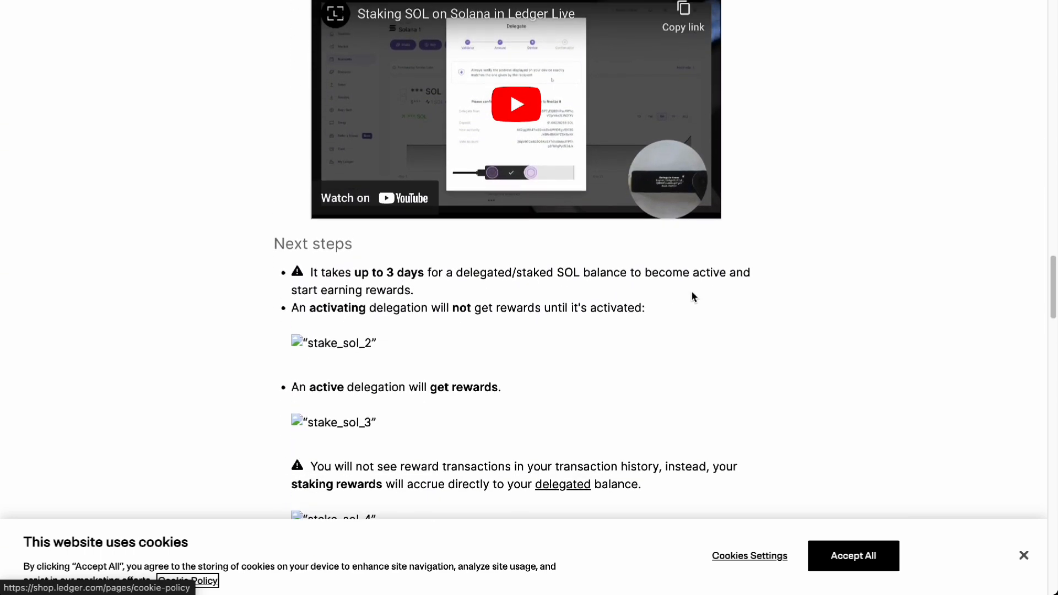
scroll("down", 3)
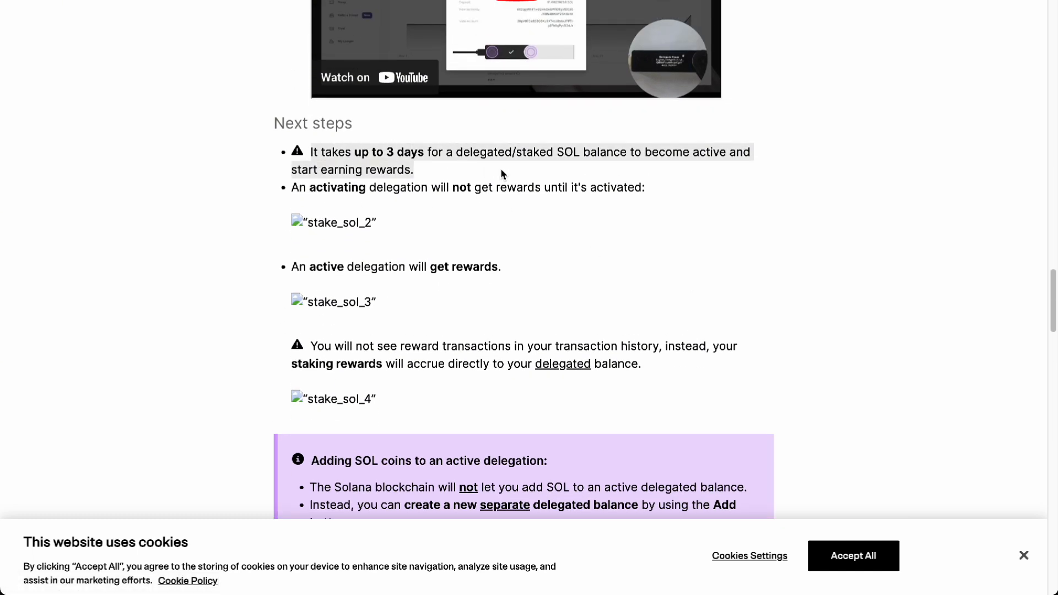
mouse_move(563, 174)
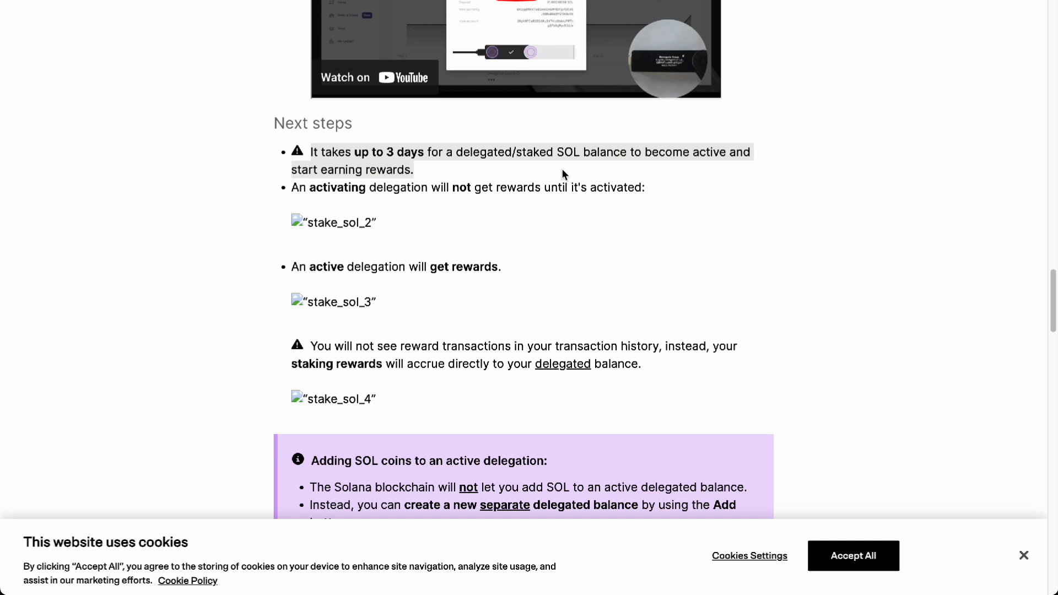
scroll("down", 3)
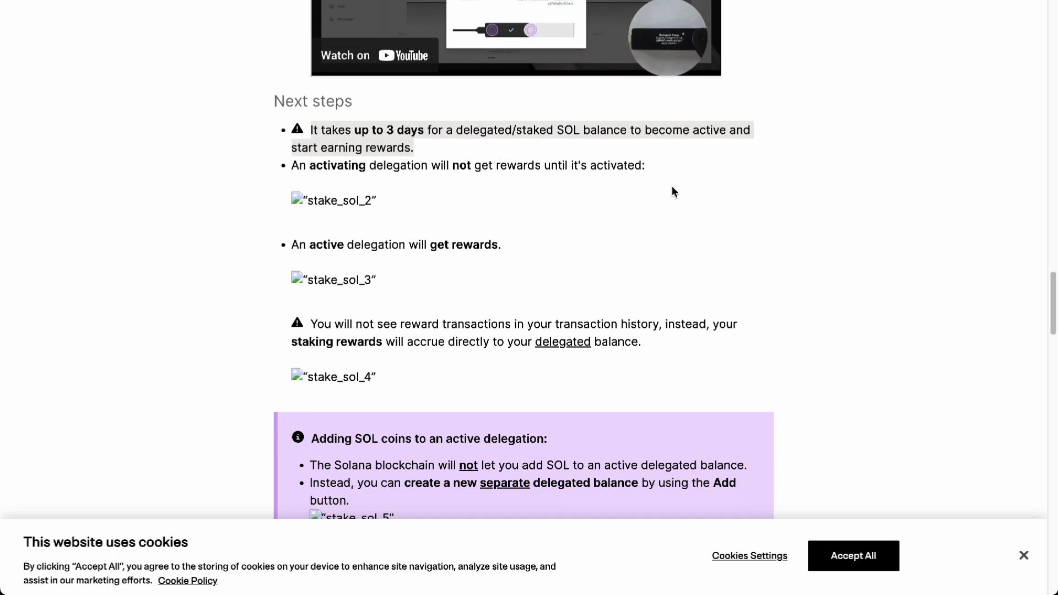
scroll("down", 3)
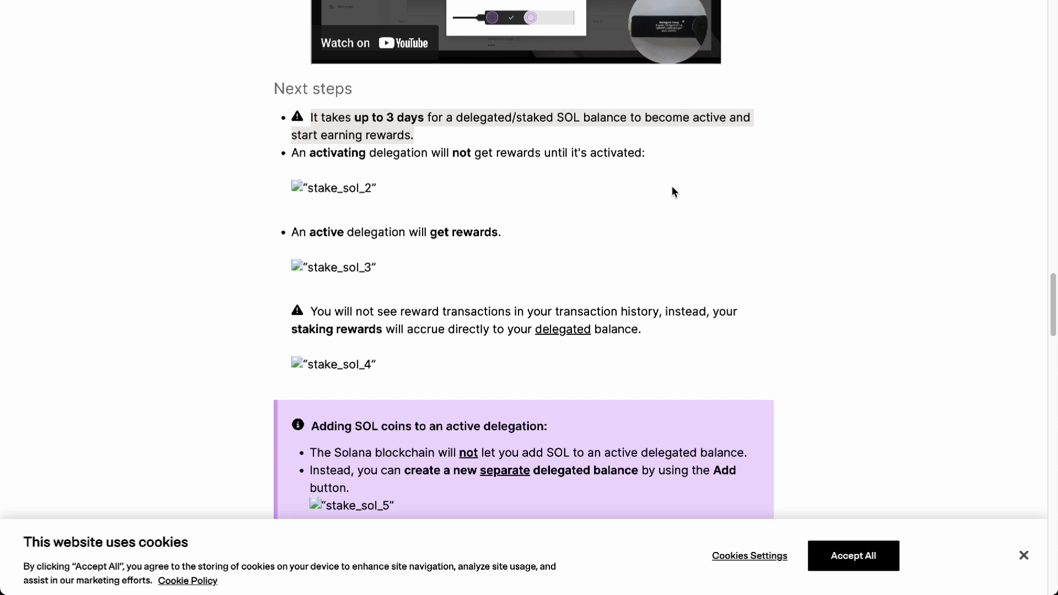
scroll("down", 3)
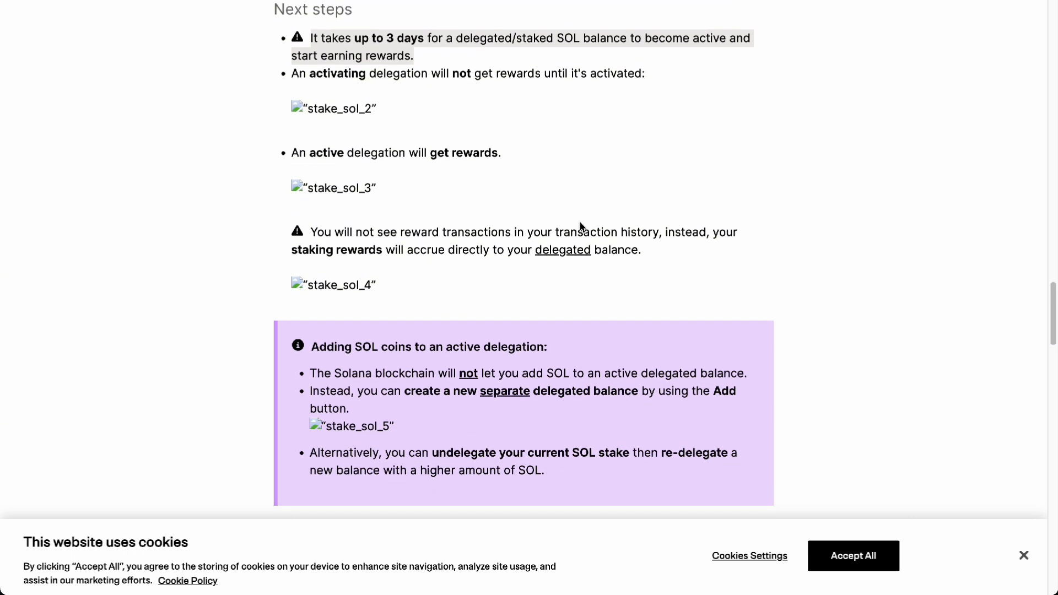
mouse_move(496, 192)
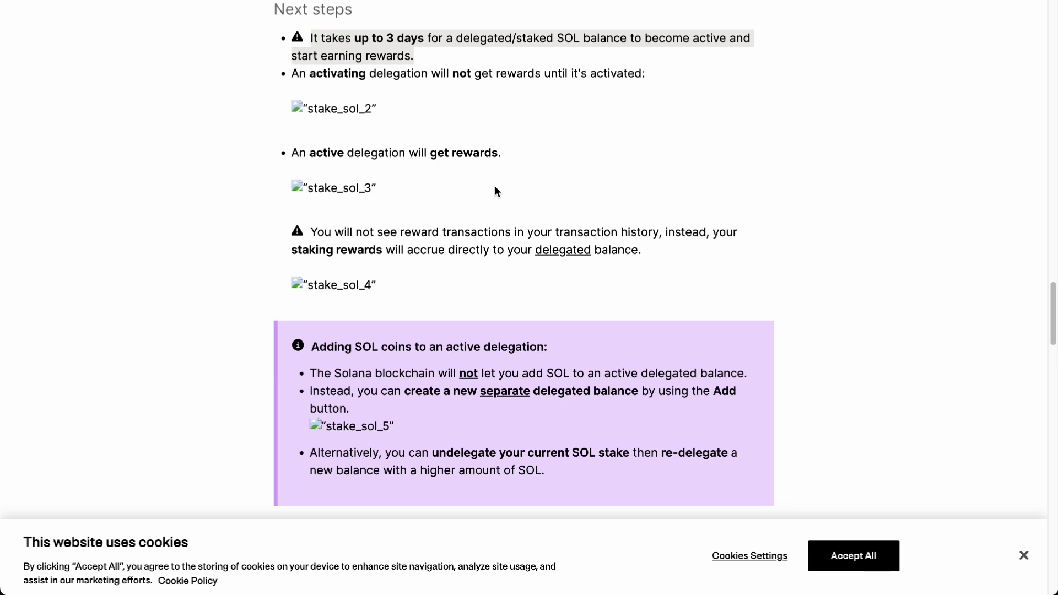
scroll("down", 3)
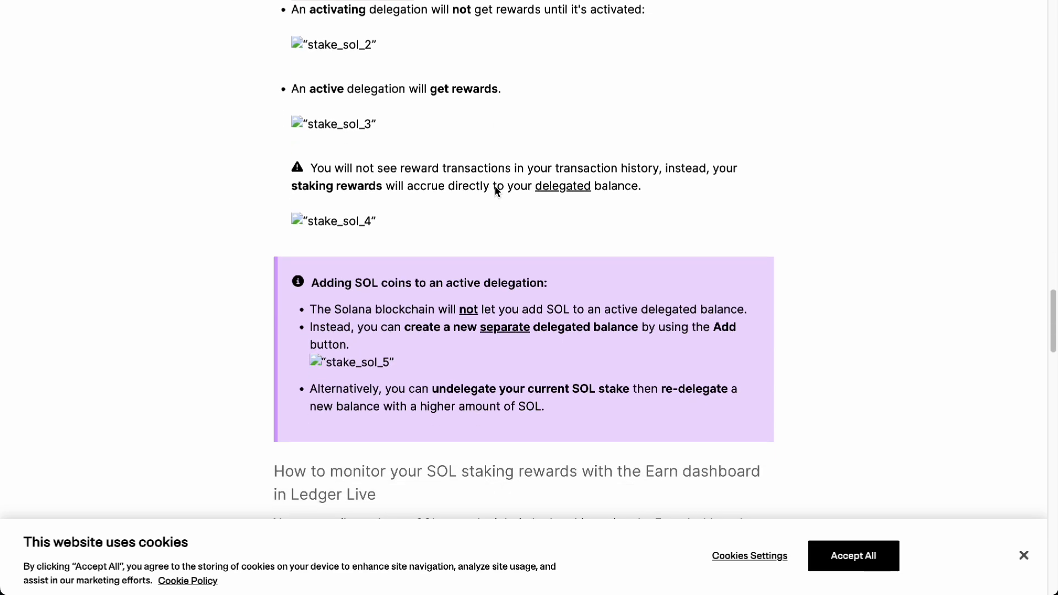
scroll("down", 3)
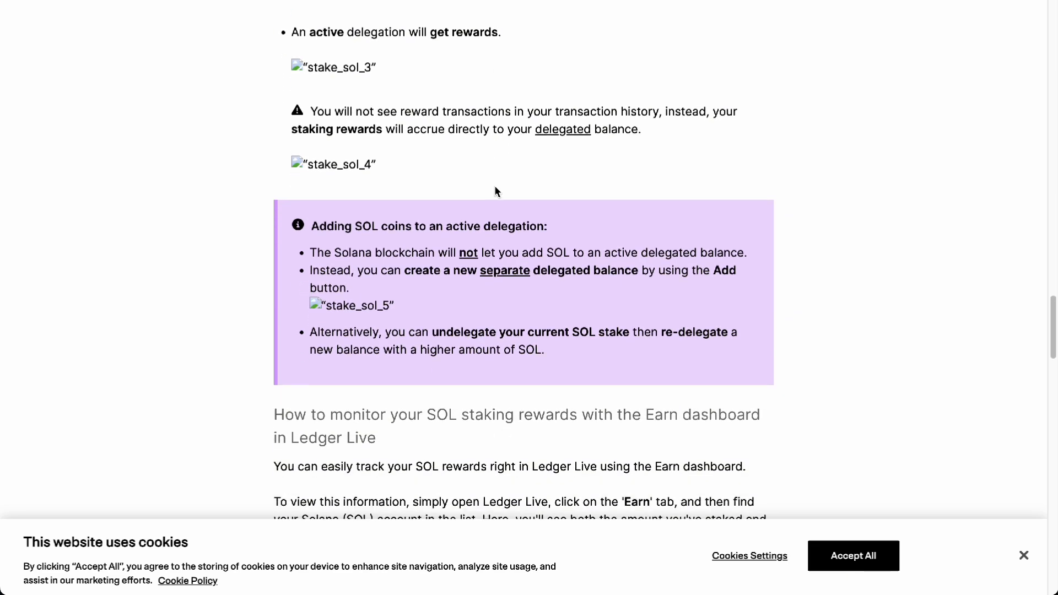